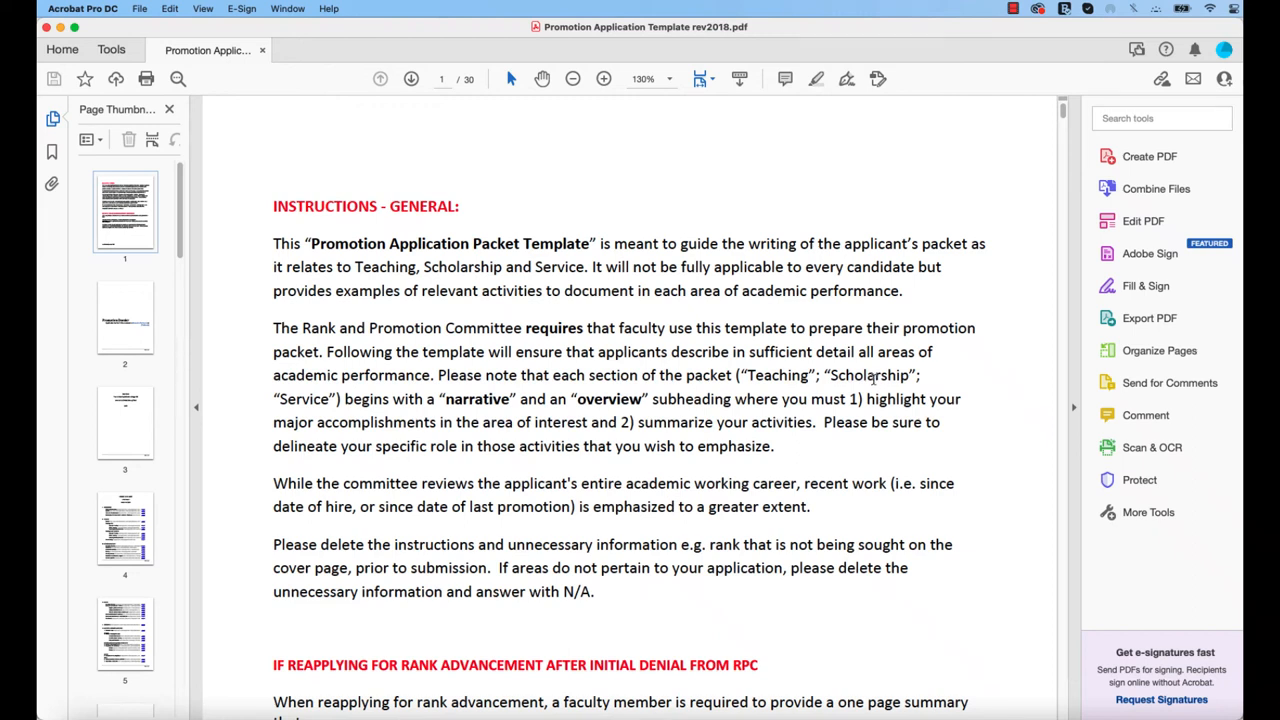
pyautogui.moveTo(956, 312)
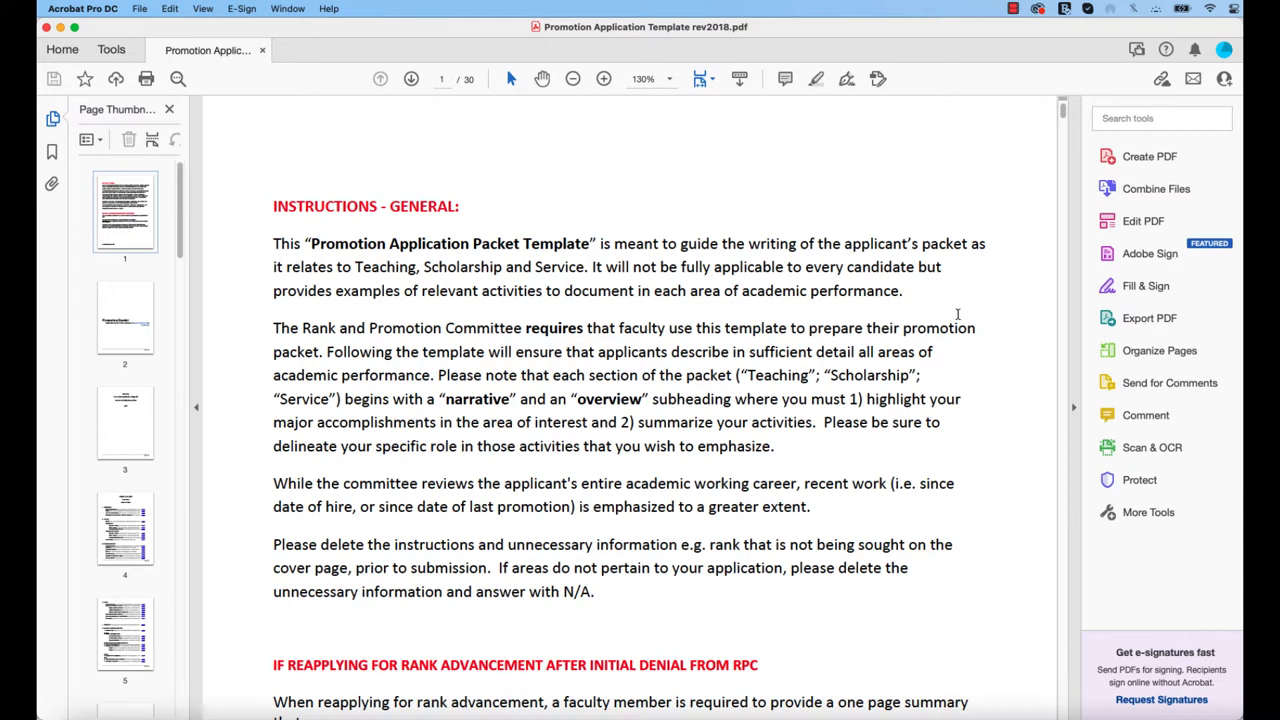
pyautogui.moveTo(1016, 228)
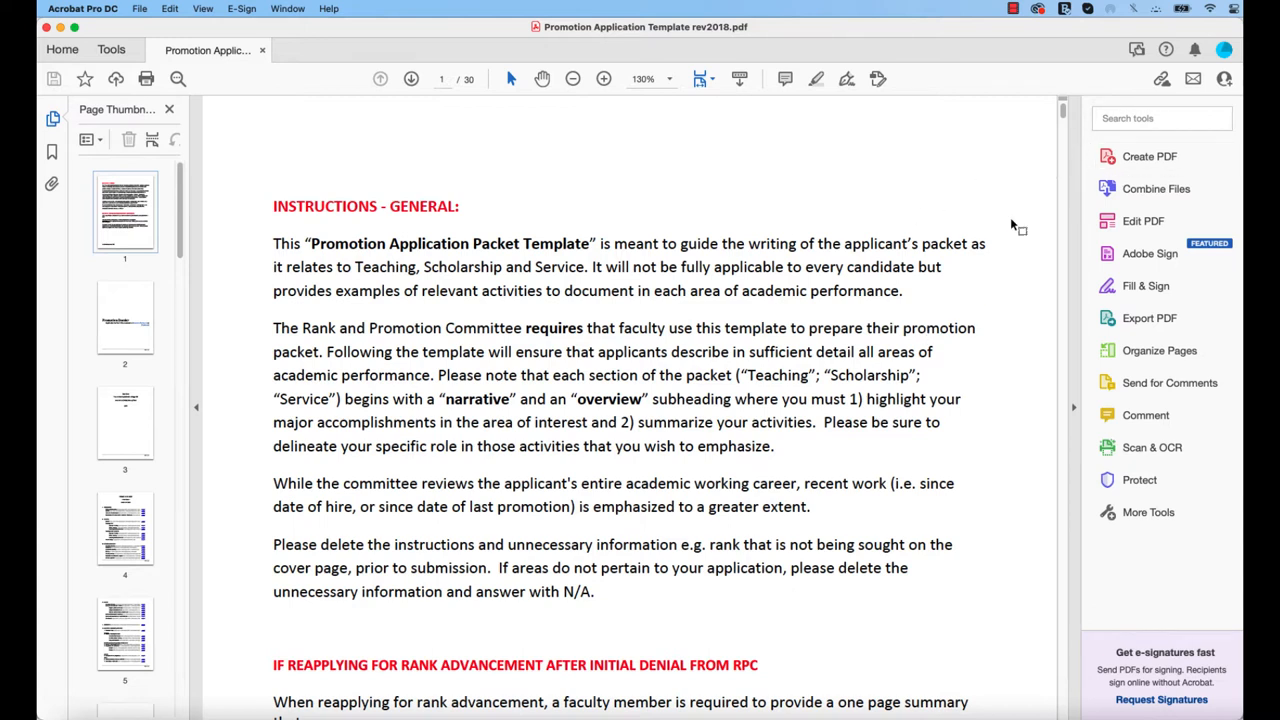
pyautogui.moveTo(1156, 188)
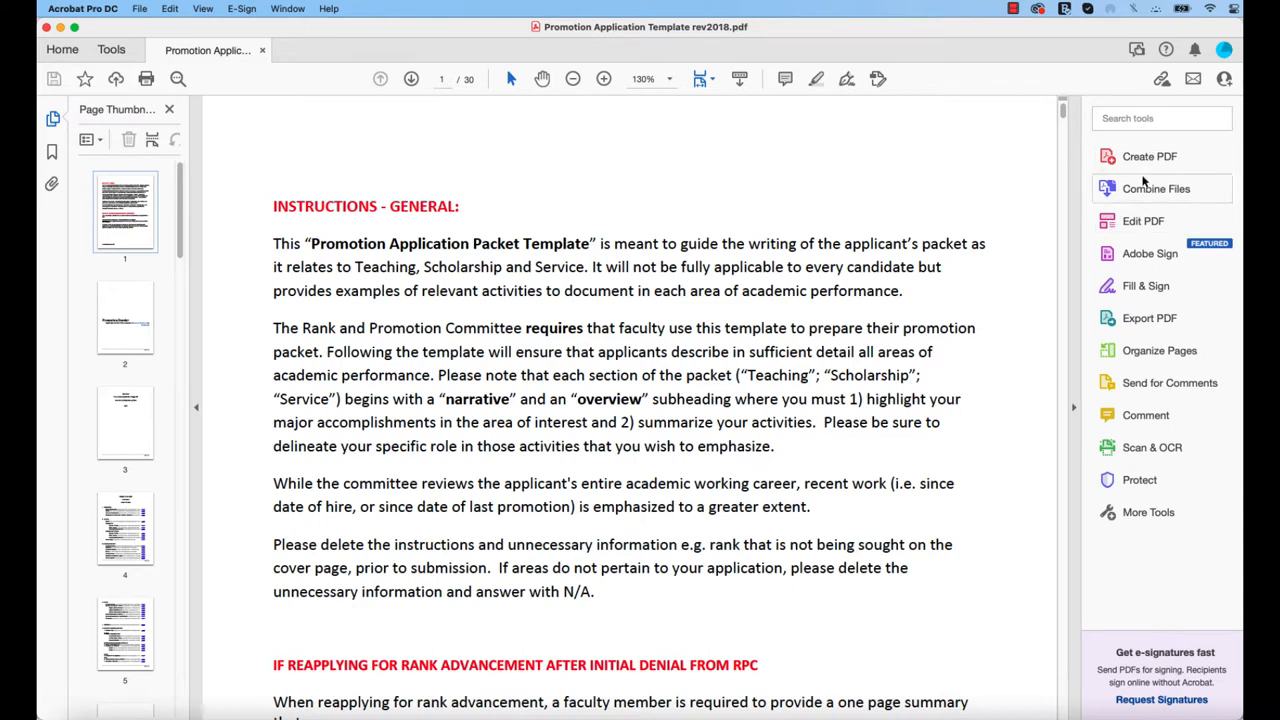
pyautogui.moveTo(1144, 220)
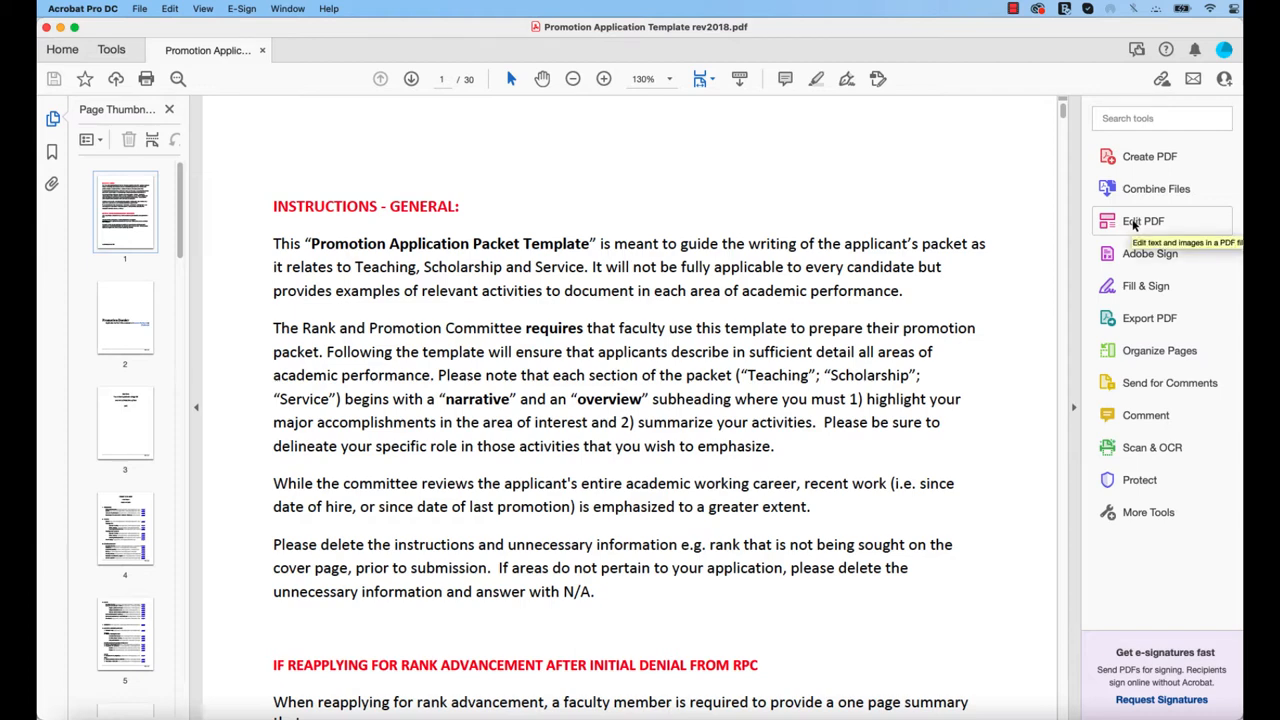
# Enter Edit PDF mode and scroll through the packet pages to the table of contents on page 4.
pyautogui.click(1142, 220)
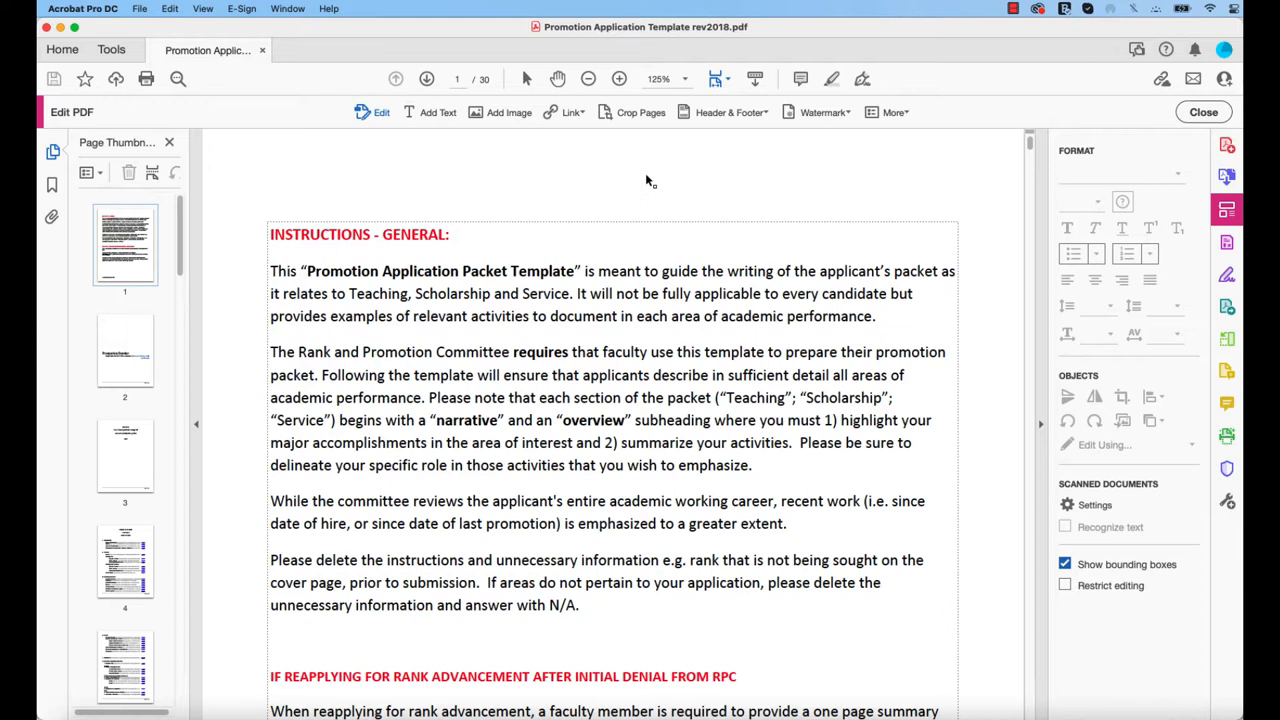
pyautogui.moveTo(144, 532)
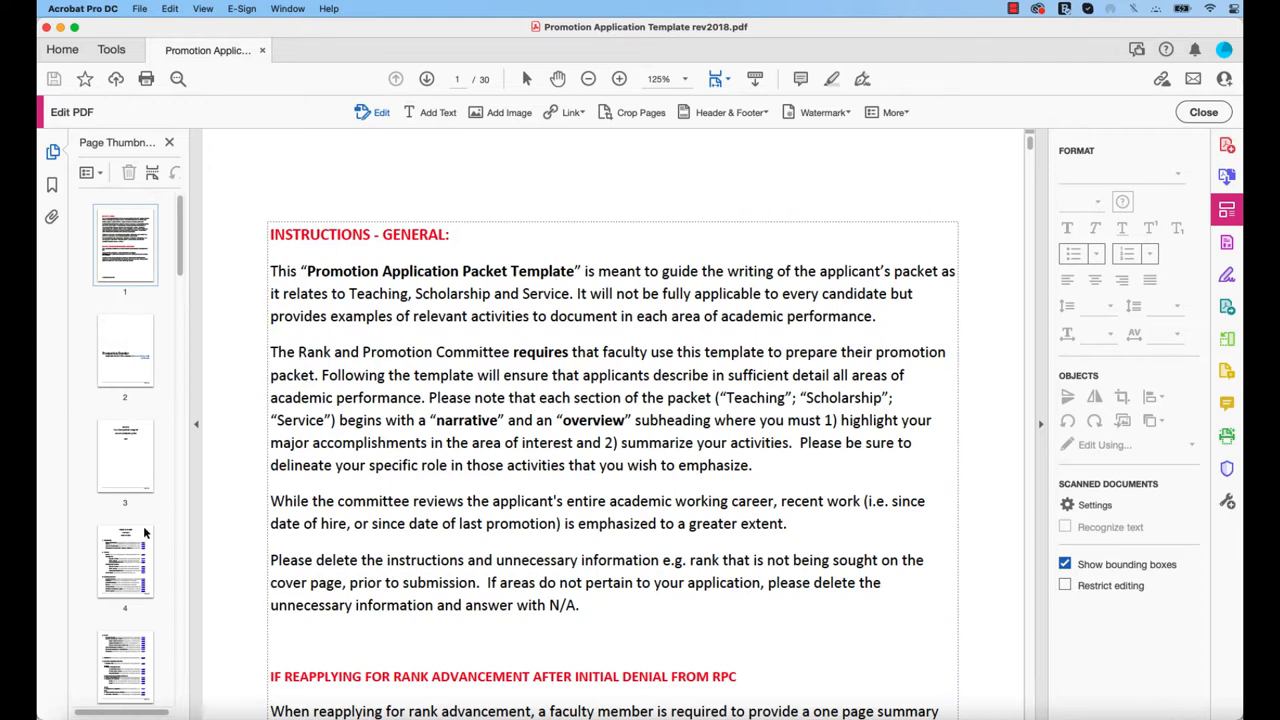
pyautogui.scroll(-3)
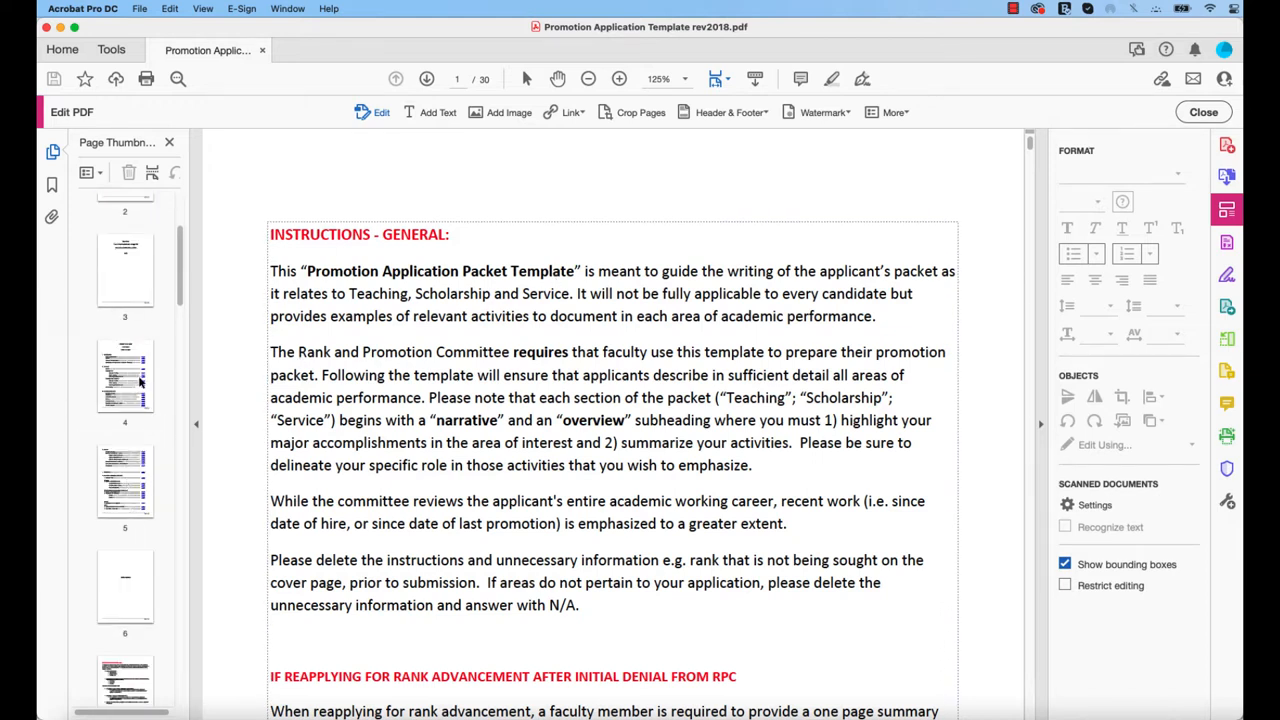
pyautogui.scroll(-3)
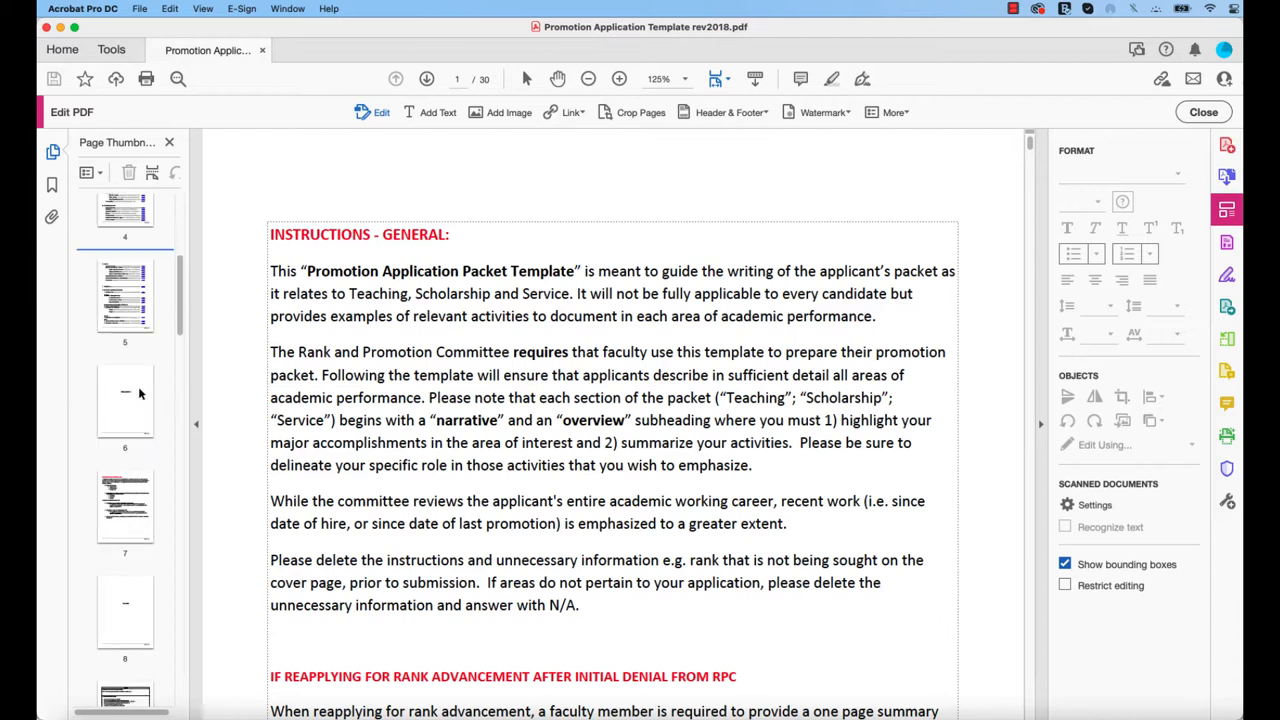
pyautogui.scroll(-3)
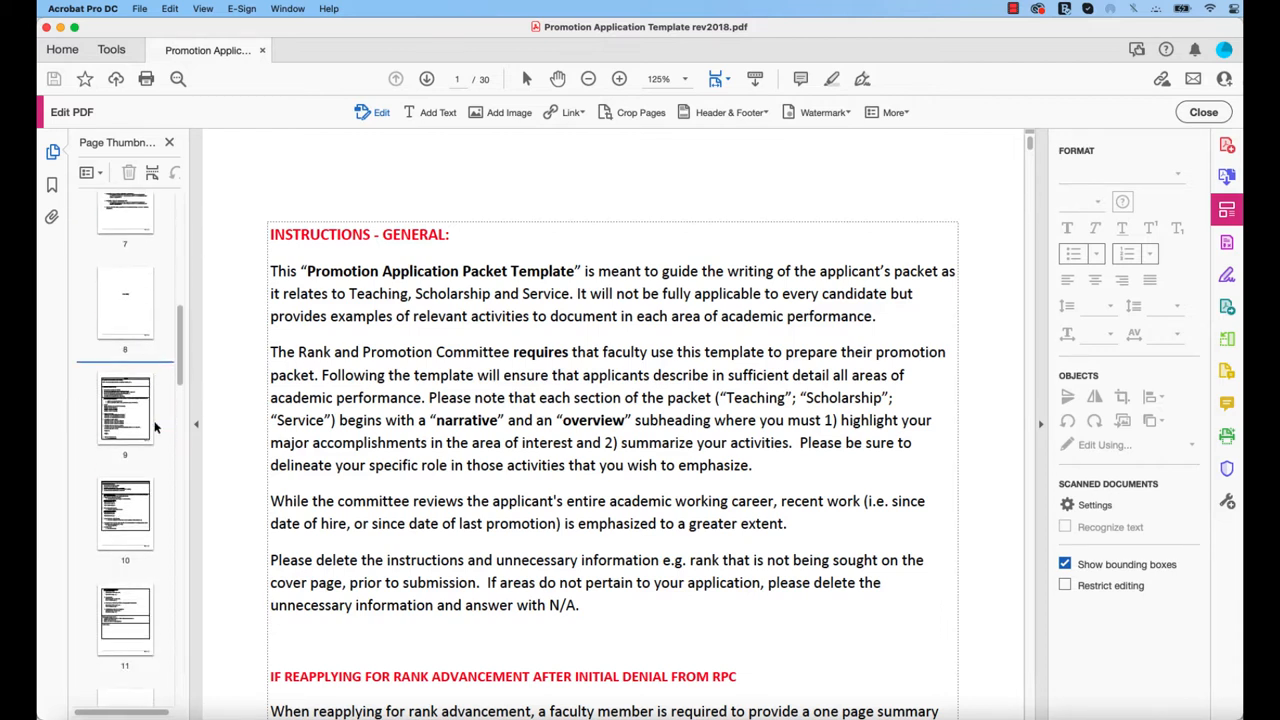
pyautogui.scroll(-3)
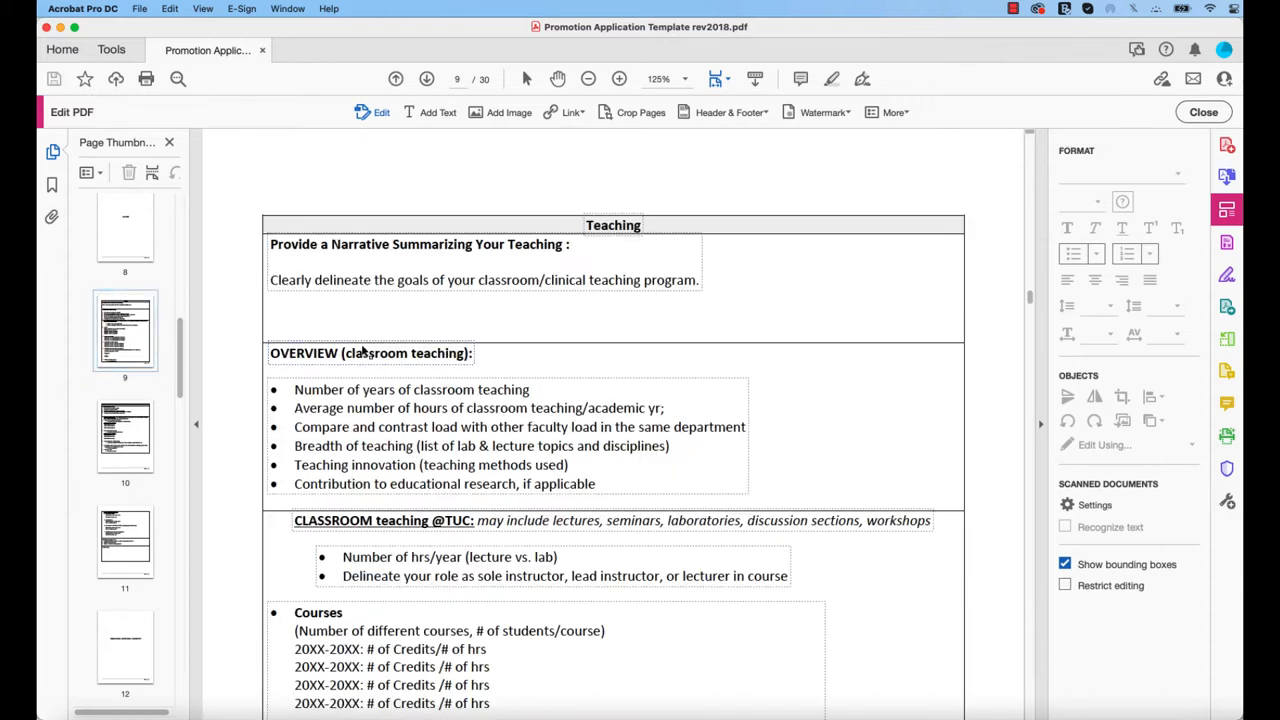
pyautogui.moveTo(512, 230)
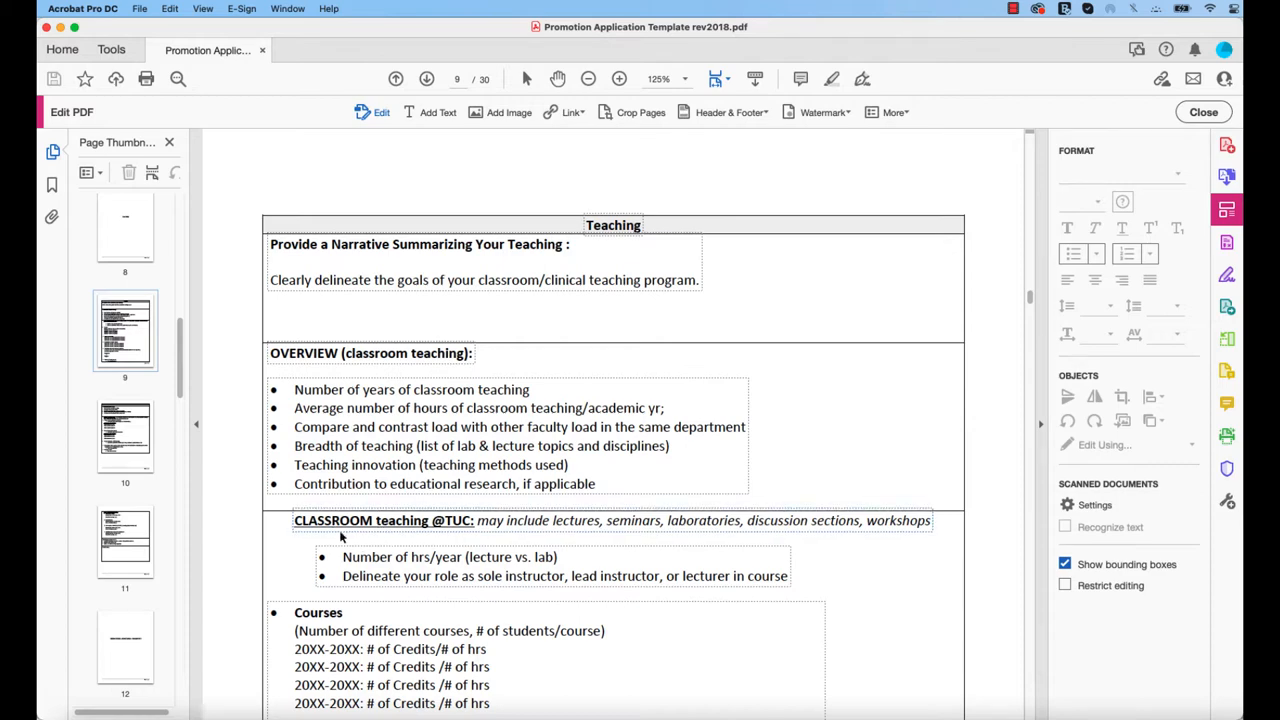
pyautogui.scroll(-3)
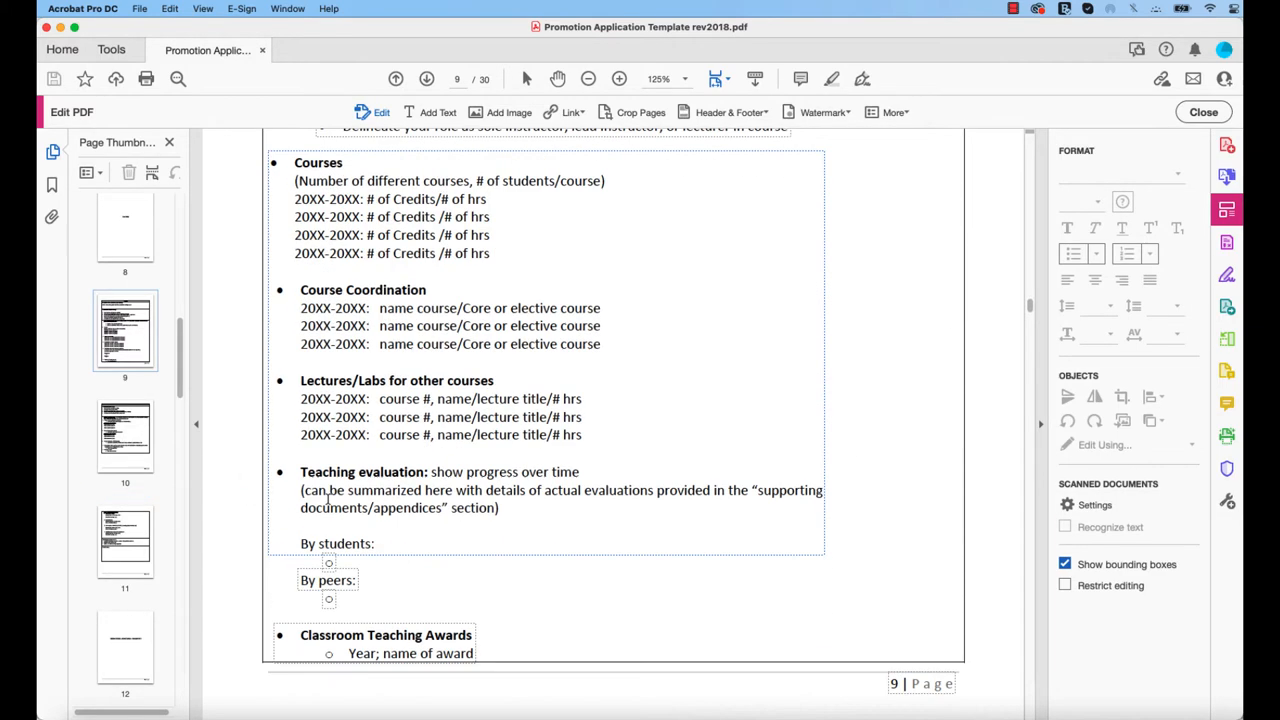
pyautogui.scroll(-3)
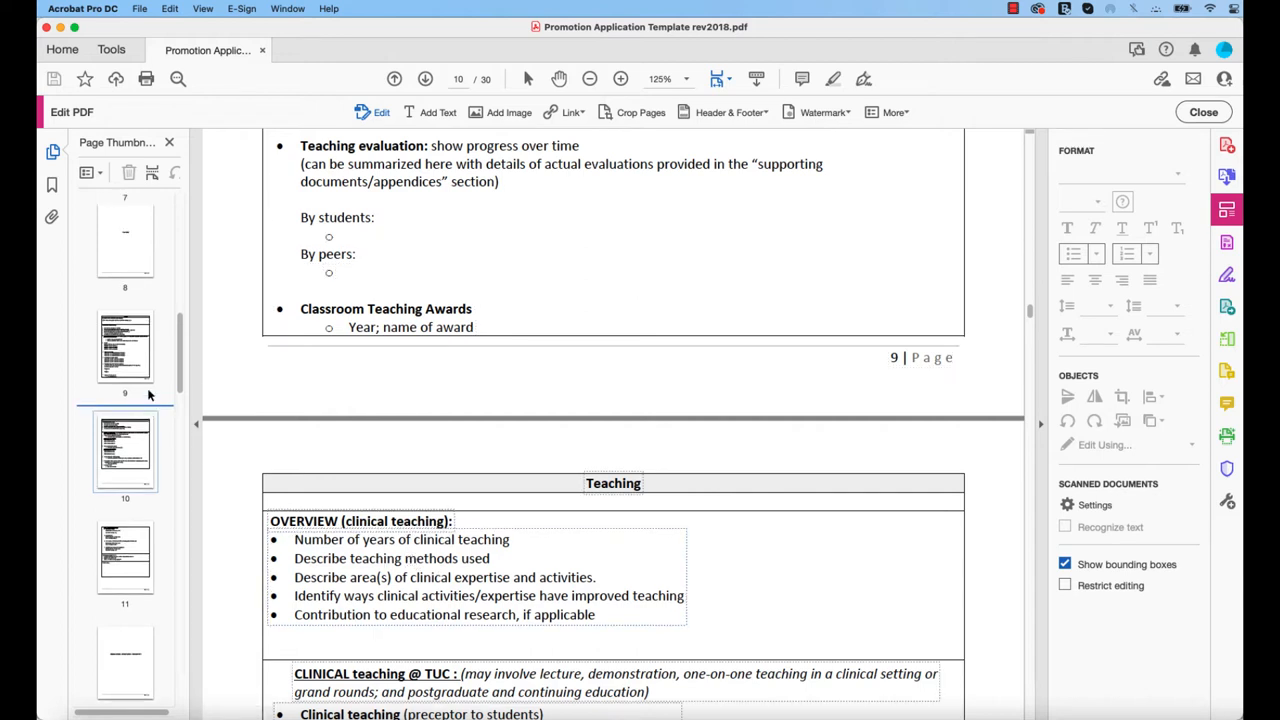
pyautogui.scroll(3)
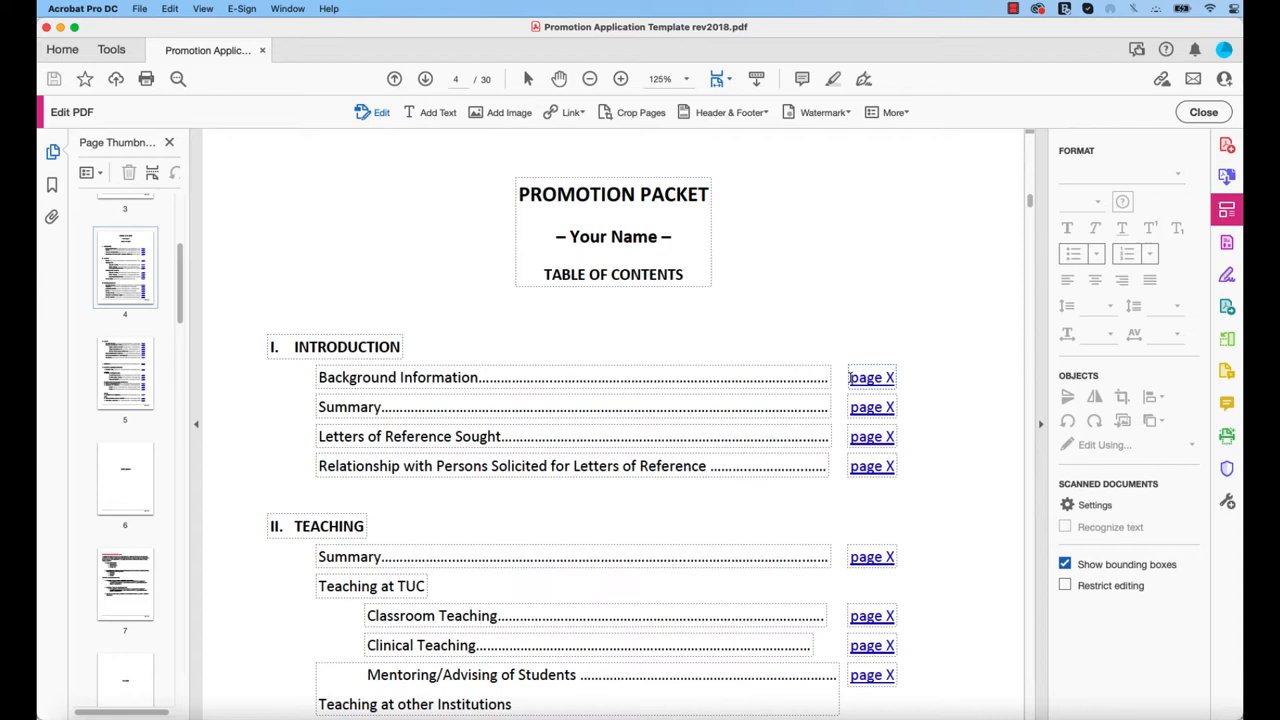
# Draw a link area around the 'page X' beside Background Information and start Add/Edit Link.
pyautogui.click(872, 376)
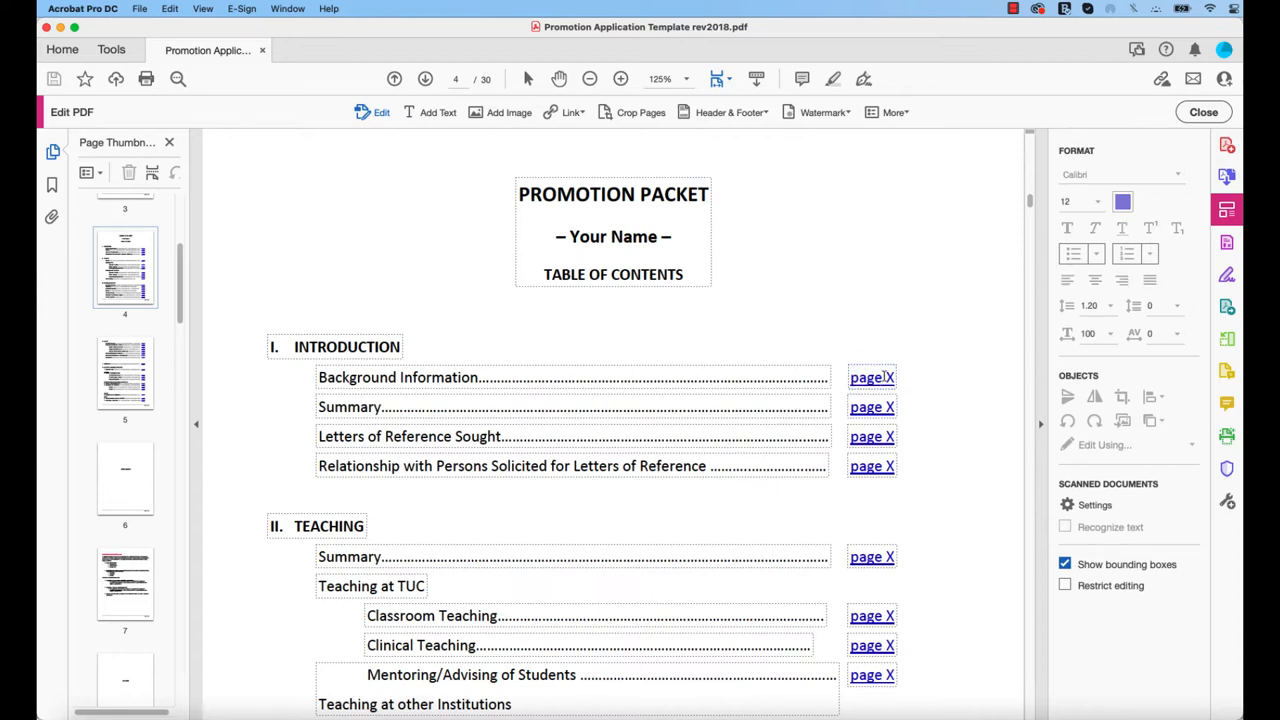
pyautogui.click(872, 376)
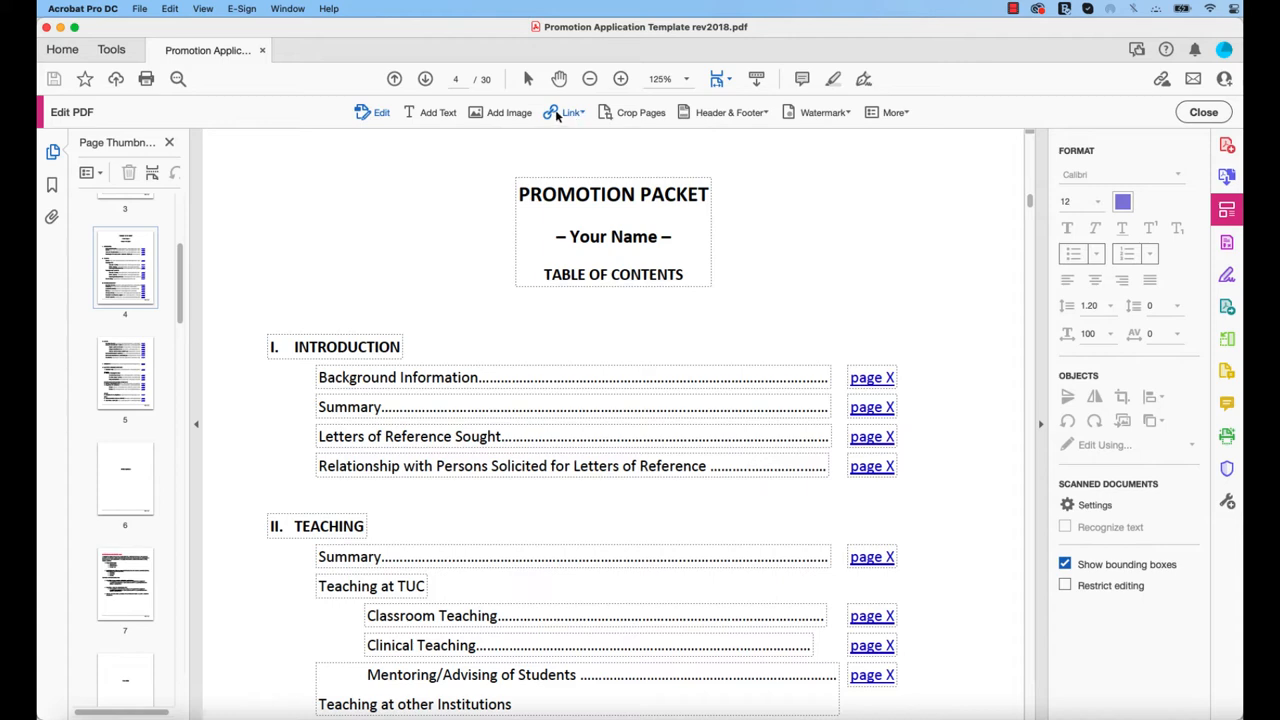
pyautogui.click(570, 112)
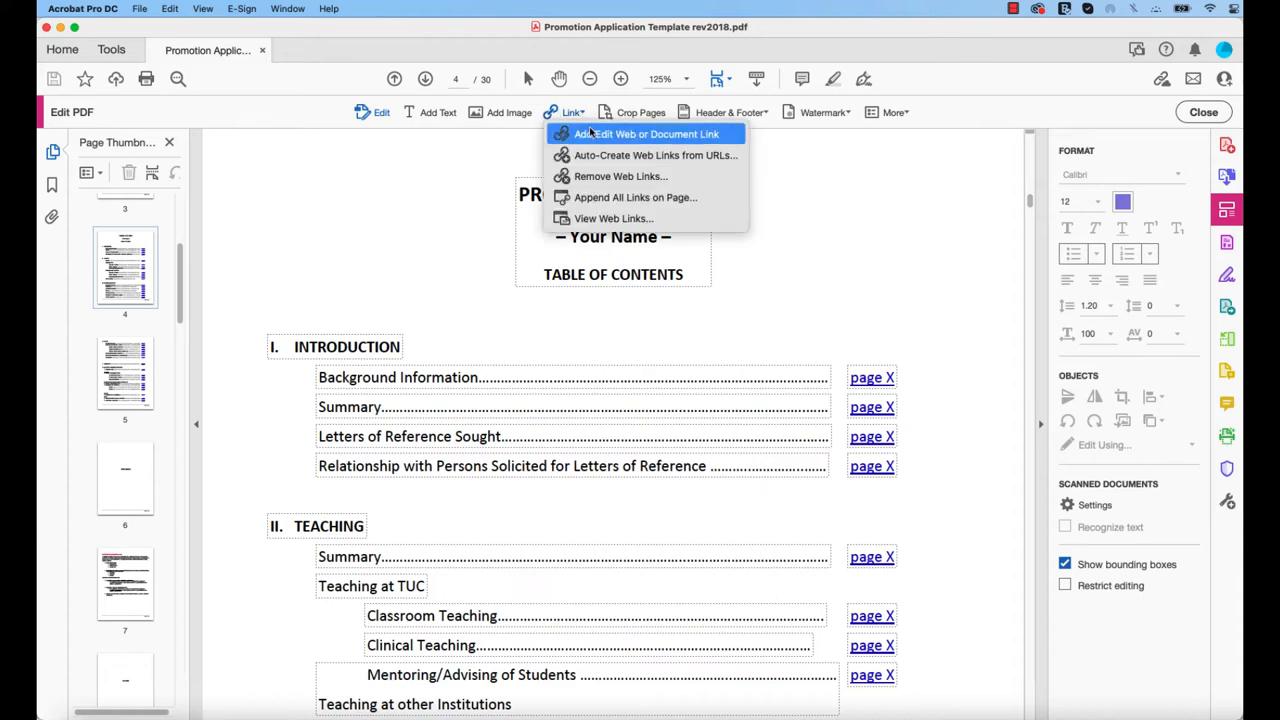
pyautogui.moveTo(614, 140)
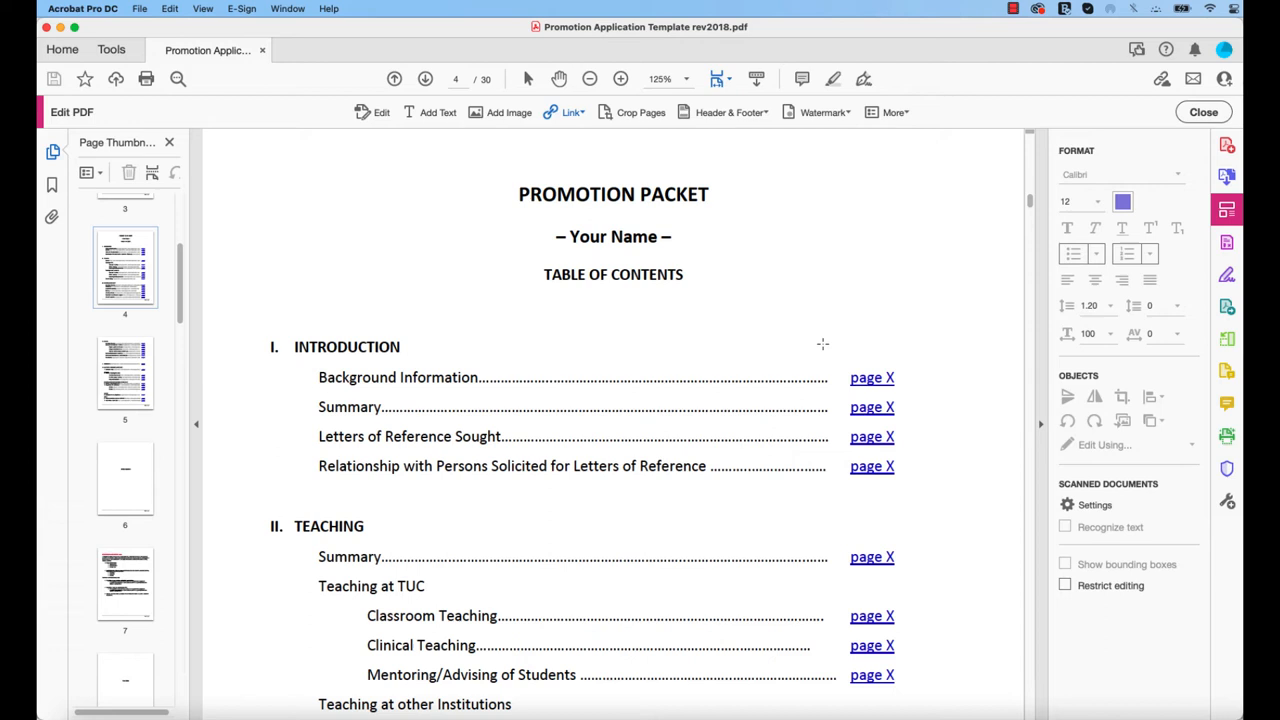
pyautogui.moveTo(844, 368)
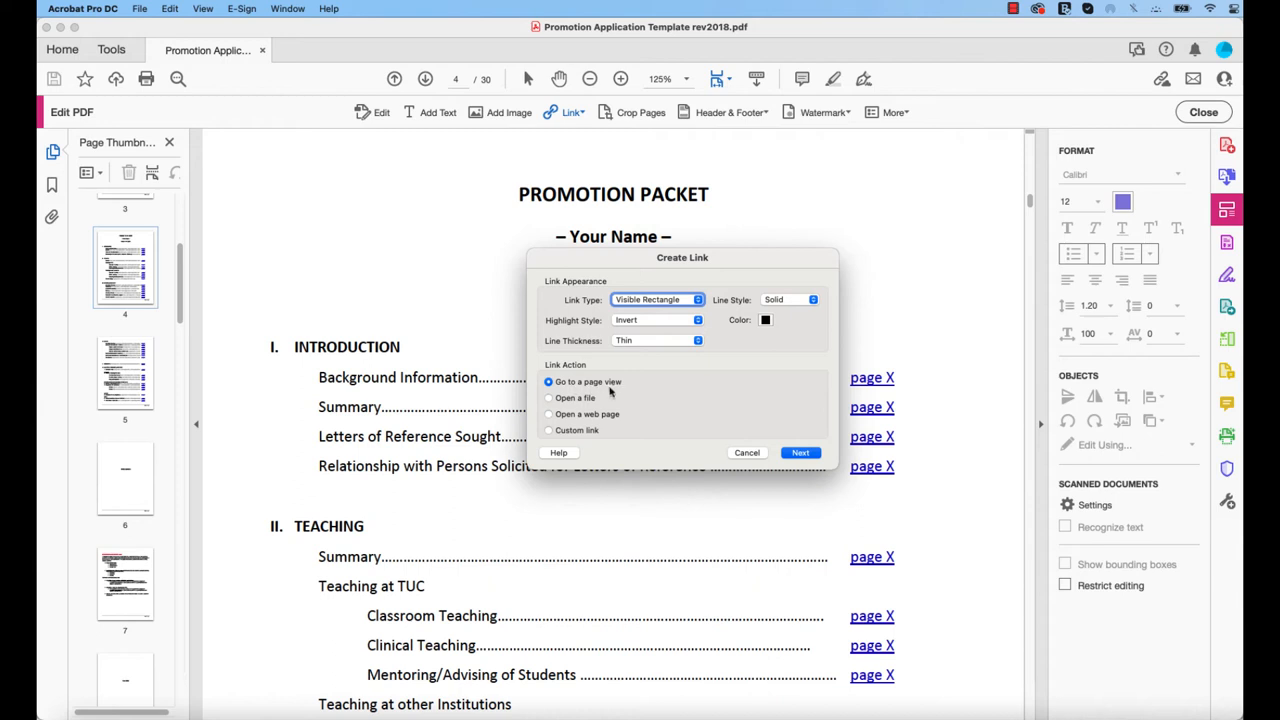
# Create a Go to a page view link on the first 'page X' and bring up its Link Properties.
pyautogui.click(800, 452)
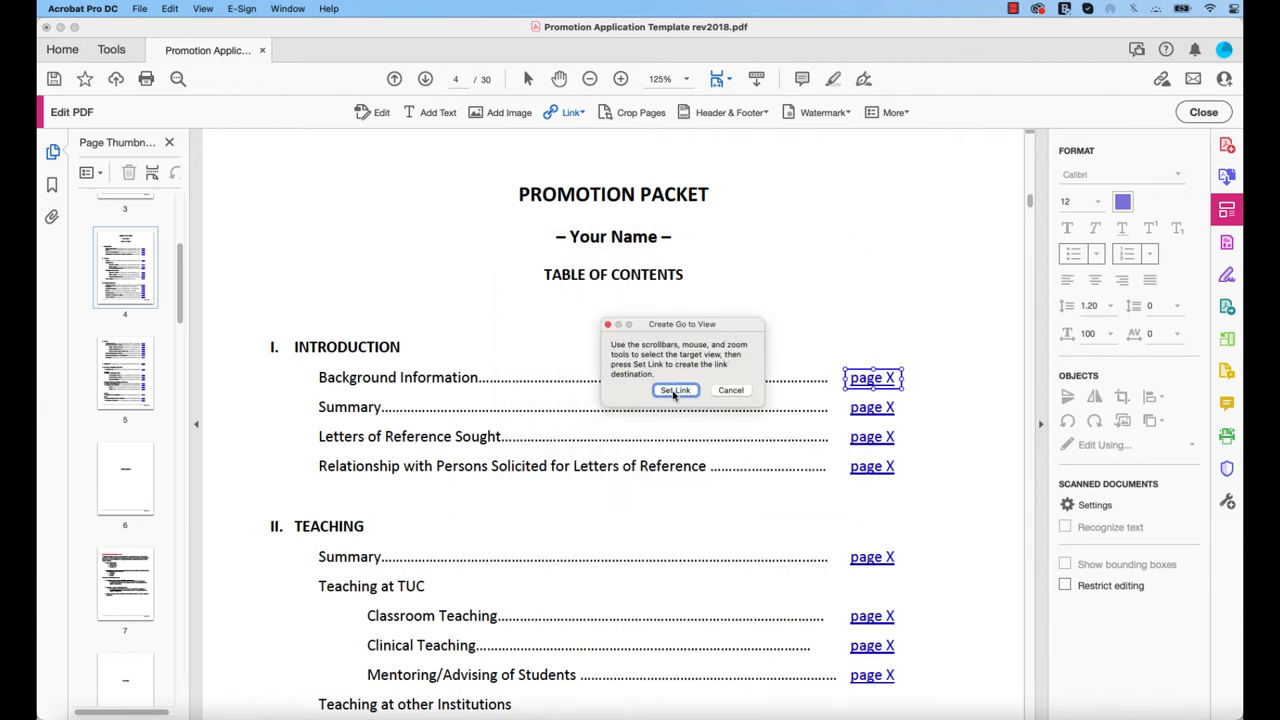
pyautogui.click(676, 390)
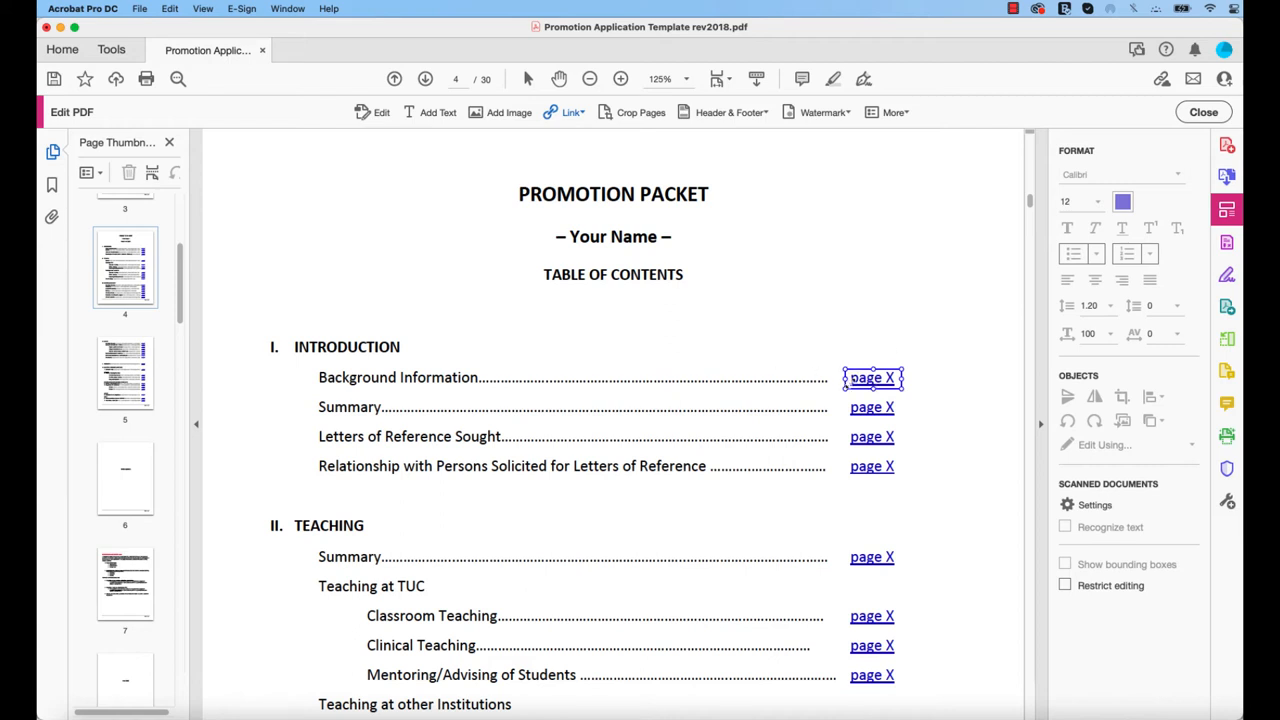
pyautogui.doubleClick(872, 376)
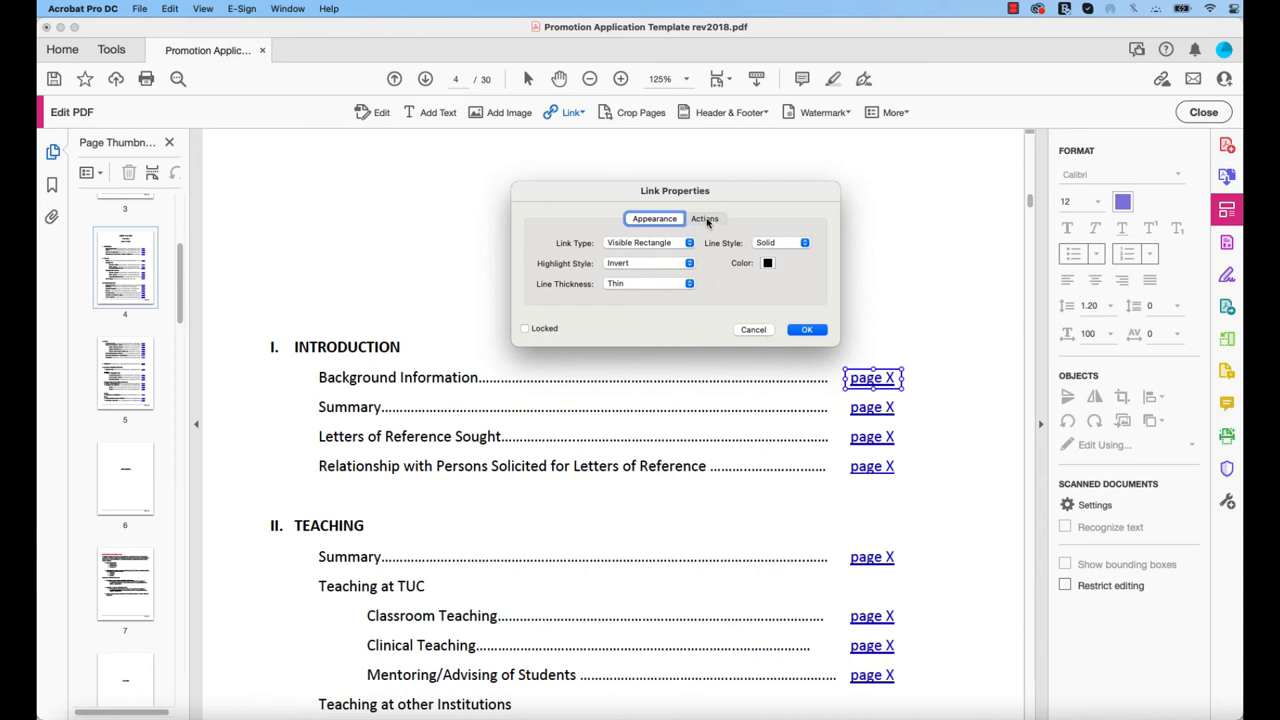
# In the link's Actions, change the go-to-page destination to page 9 and confirm.
pyautogui.click(704, 218)
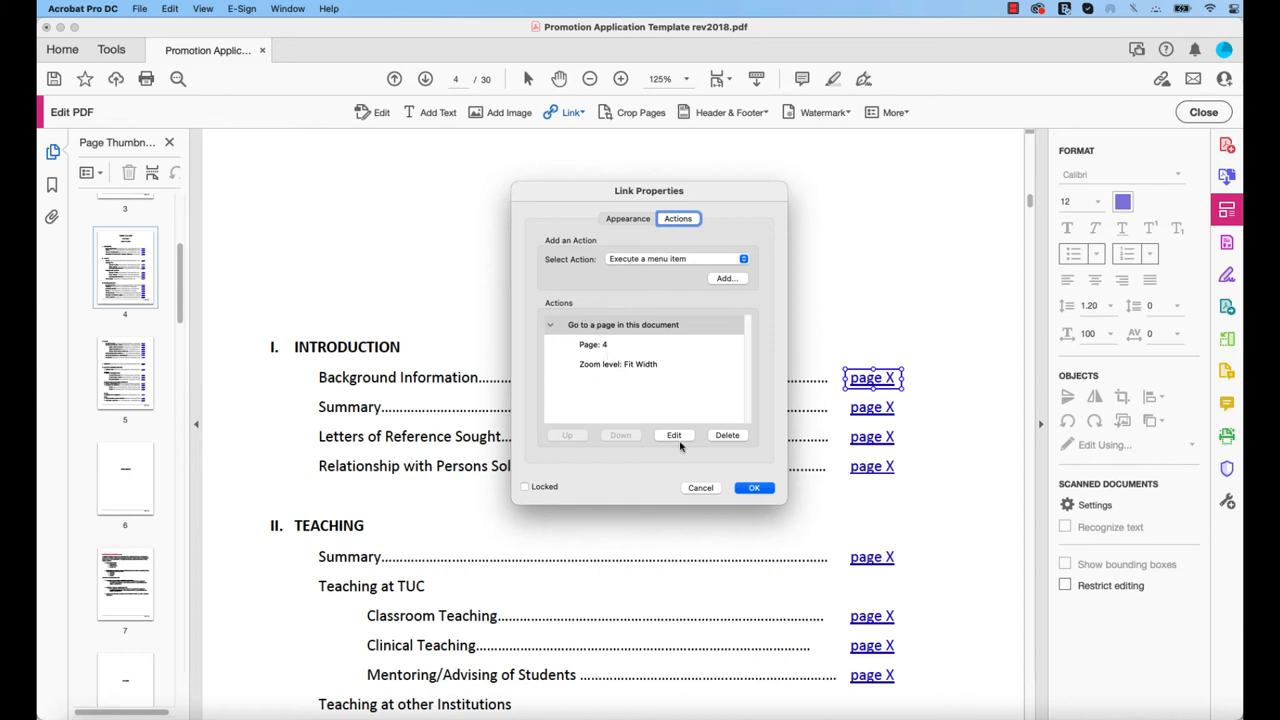
pyautogui.click(674, 434)
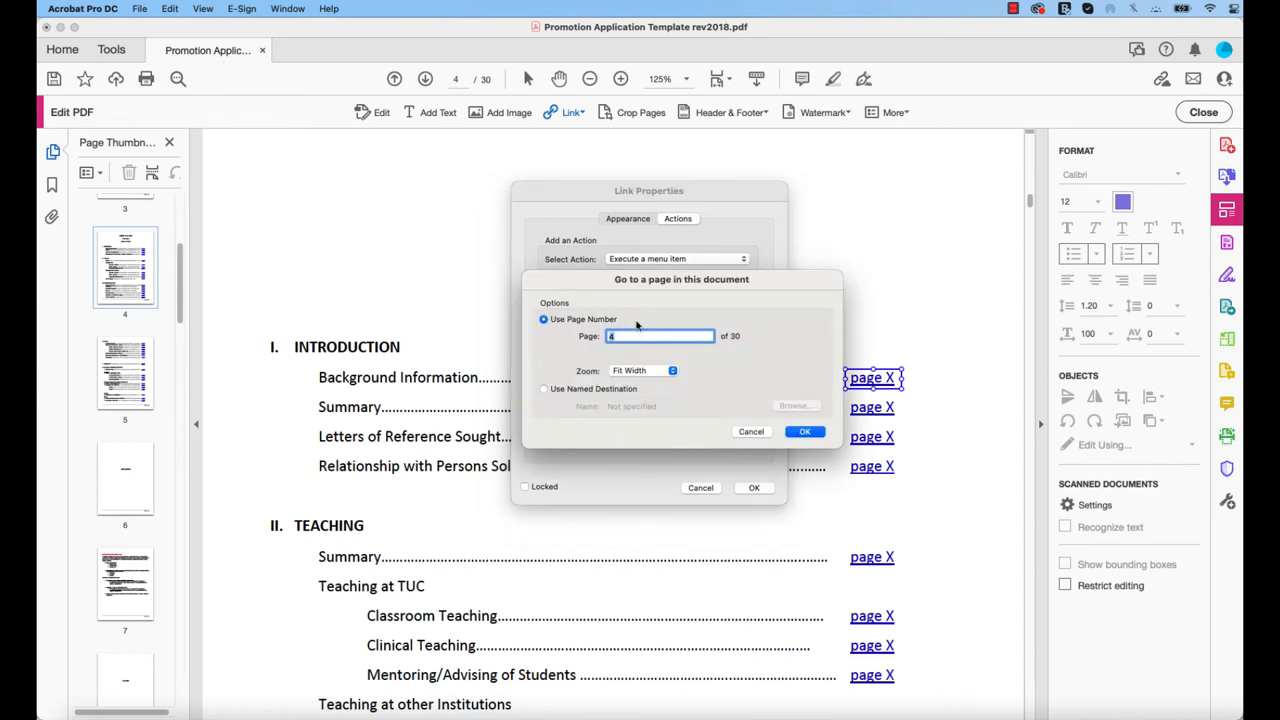
pyautogui.write('9')
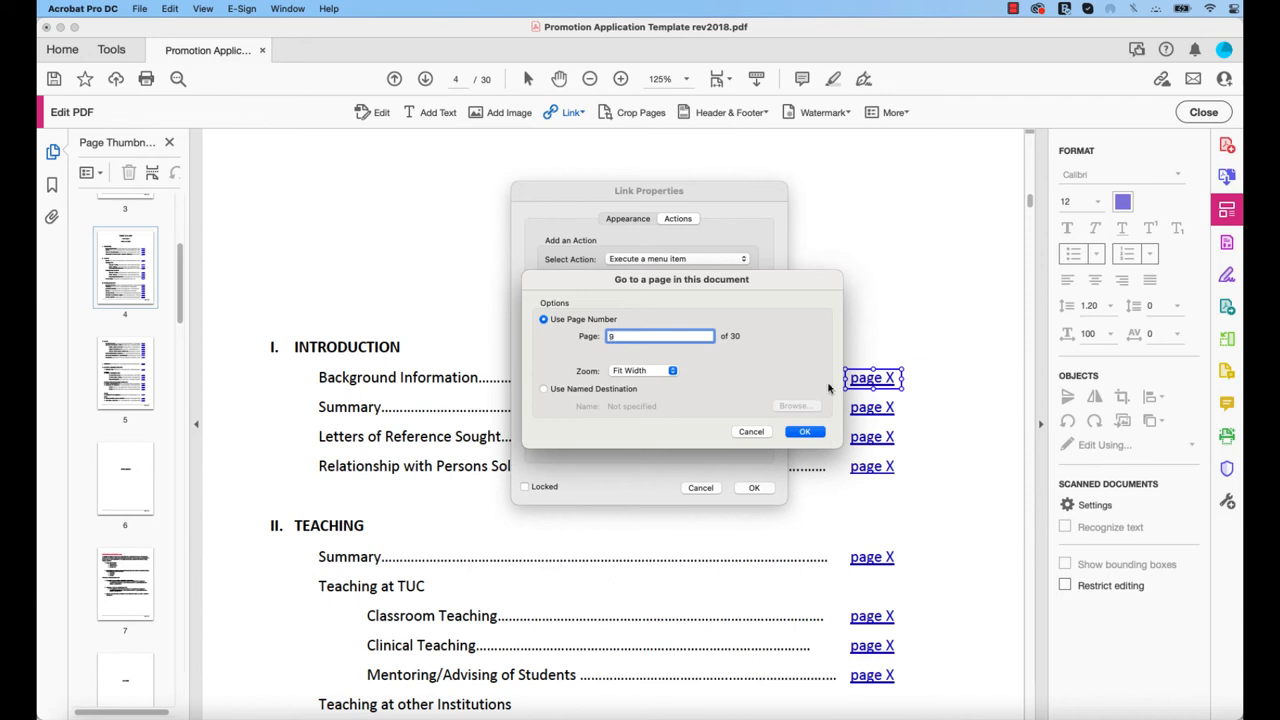
pyautogui.click(804, 432)
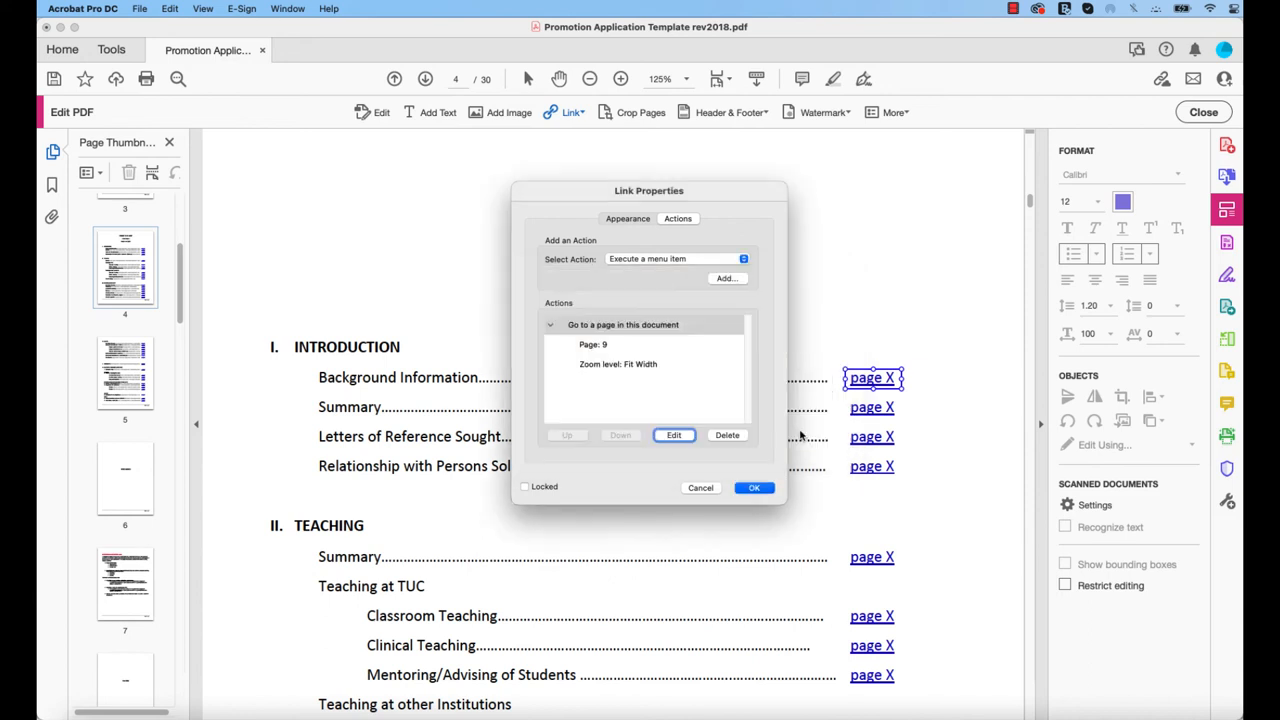
pyautogui.moveTo(576, 340)
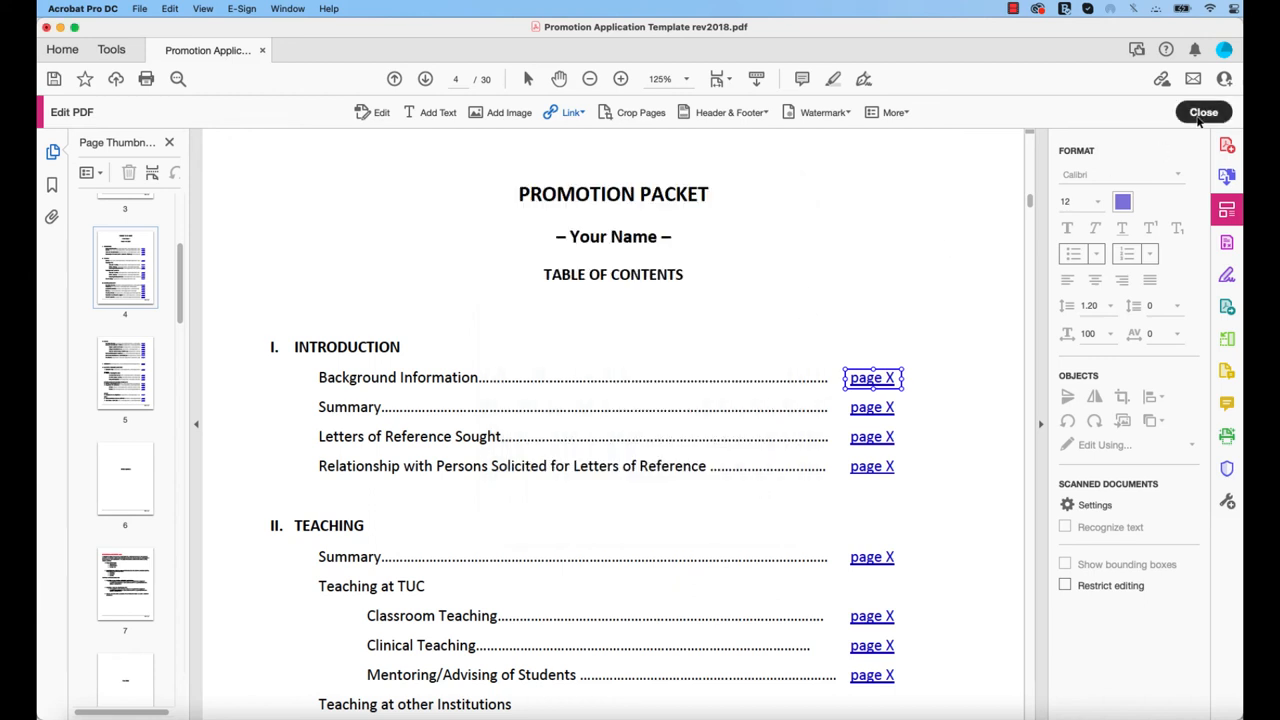
# Exit editing, follow the 'page X' link to page 9, then return to the table of contents page.
pyautogui.click(1204, 112)
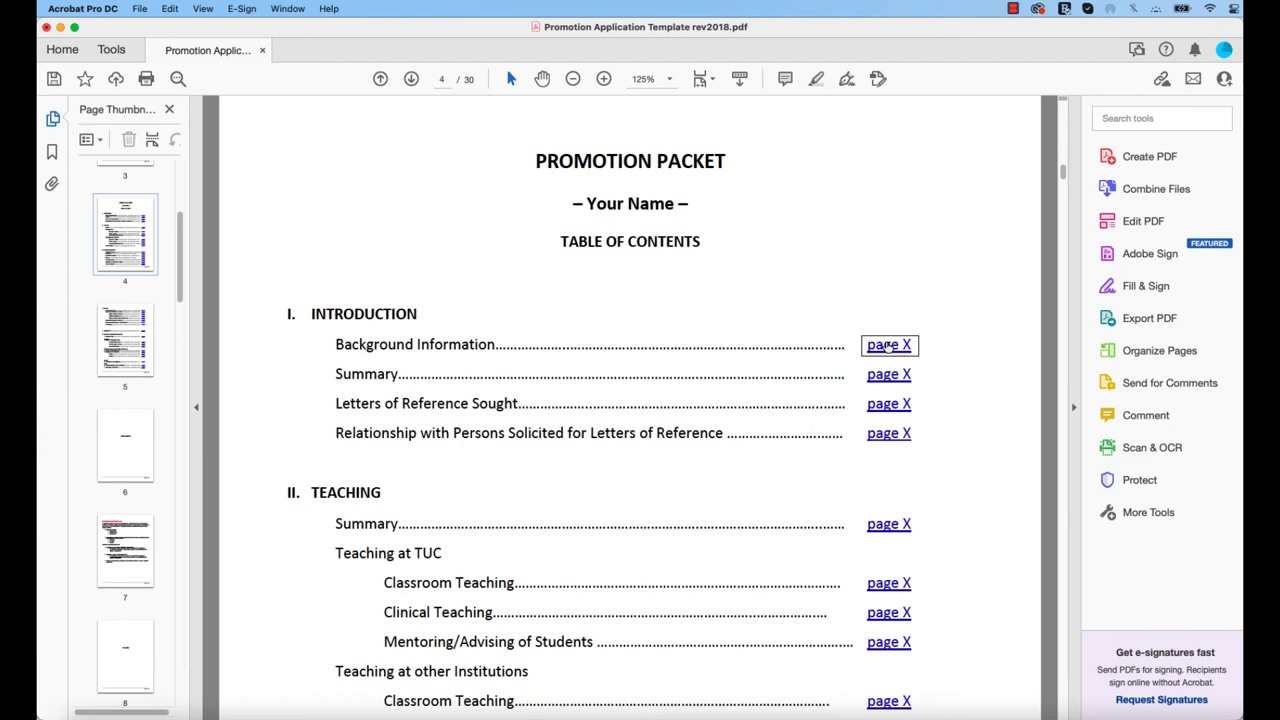
pyautogui.click(888, 344)
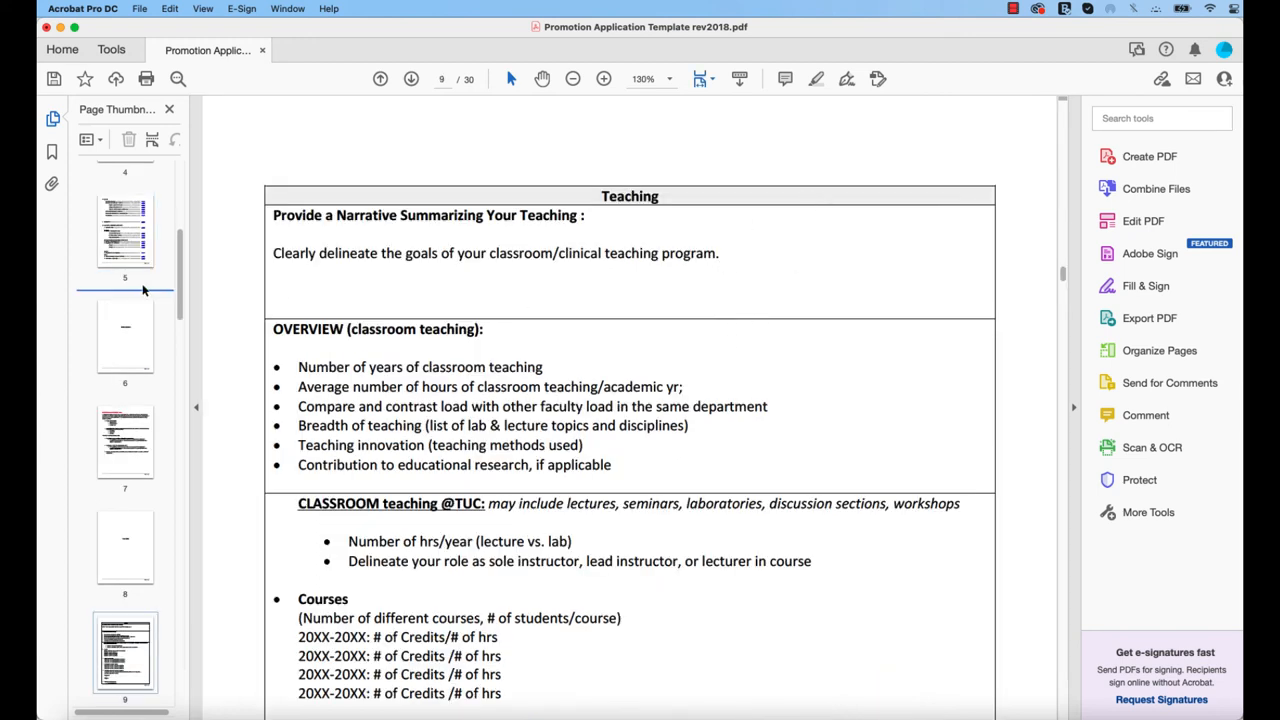
pyautogui.scroll(3)
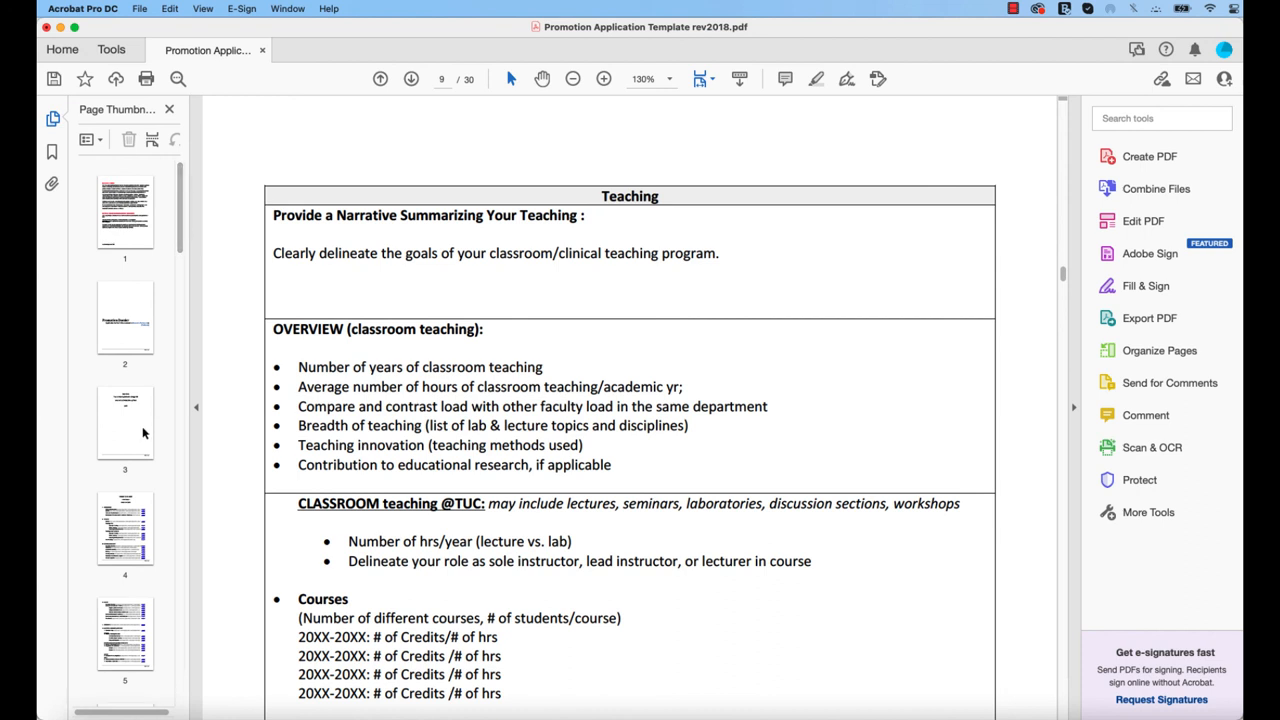
pyautogui.click(124, 528)
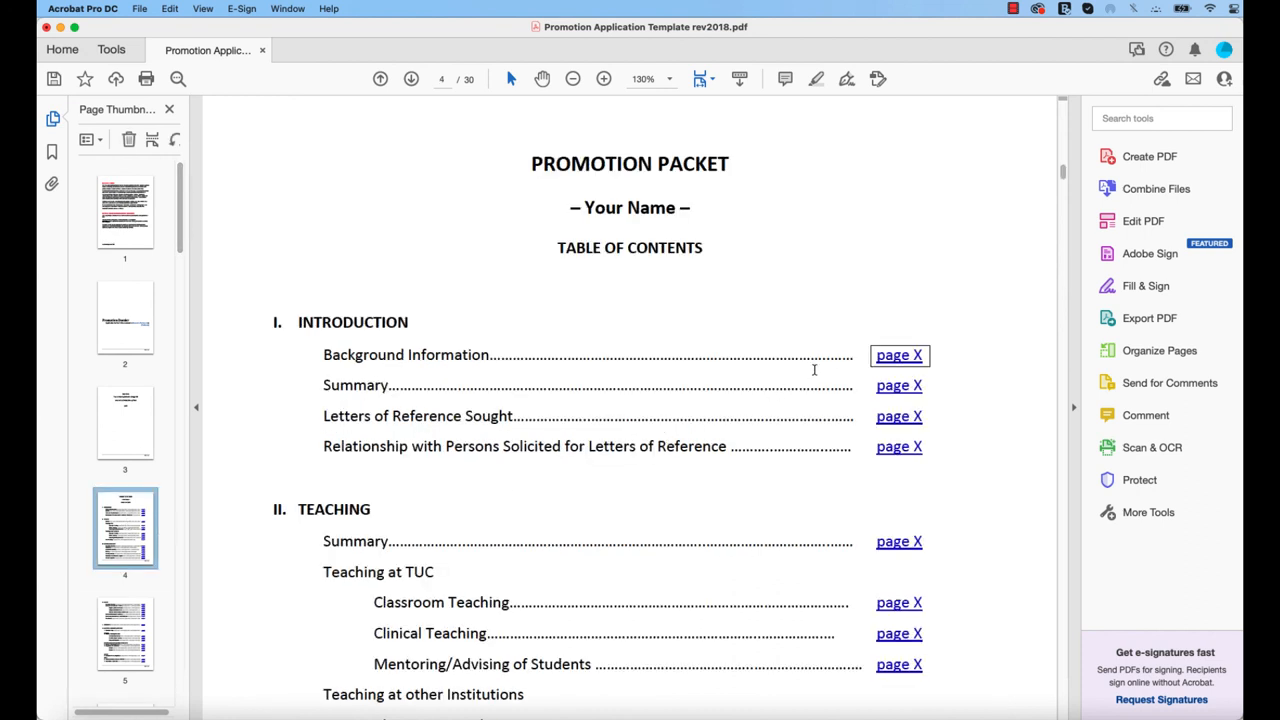